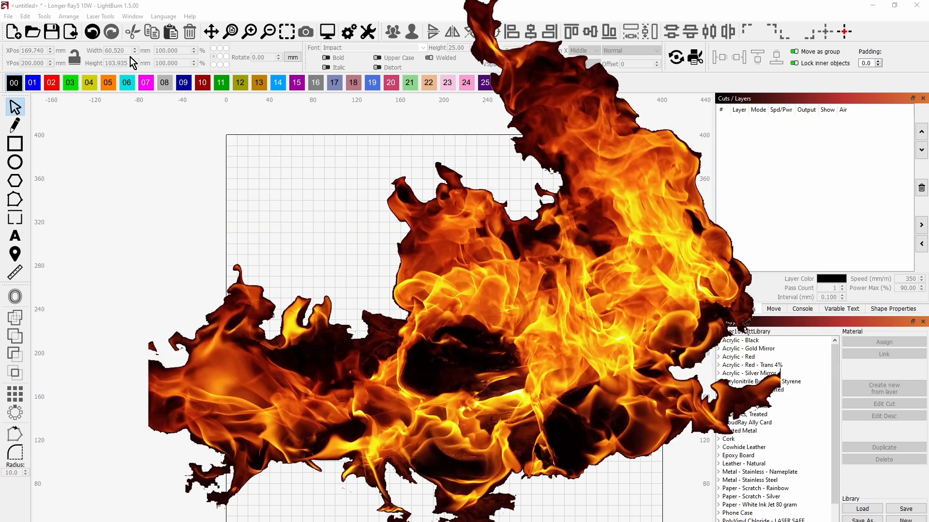
pyautogui.moveTo(120, 115)
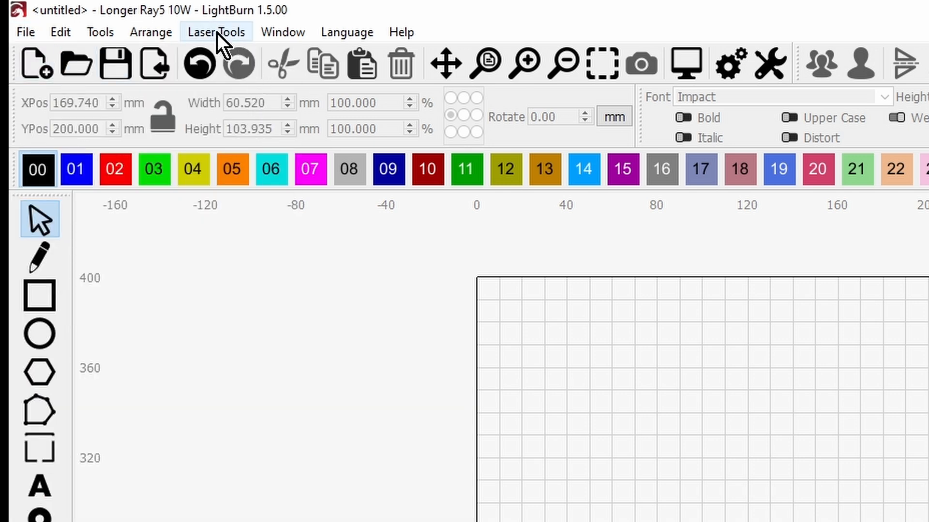
# Launch the Material Test Generator from Laser Tools and browse the Presets list without choosing one.
pyautogui.click(216, 32)
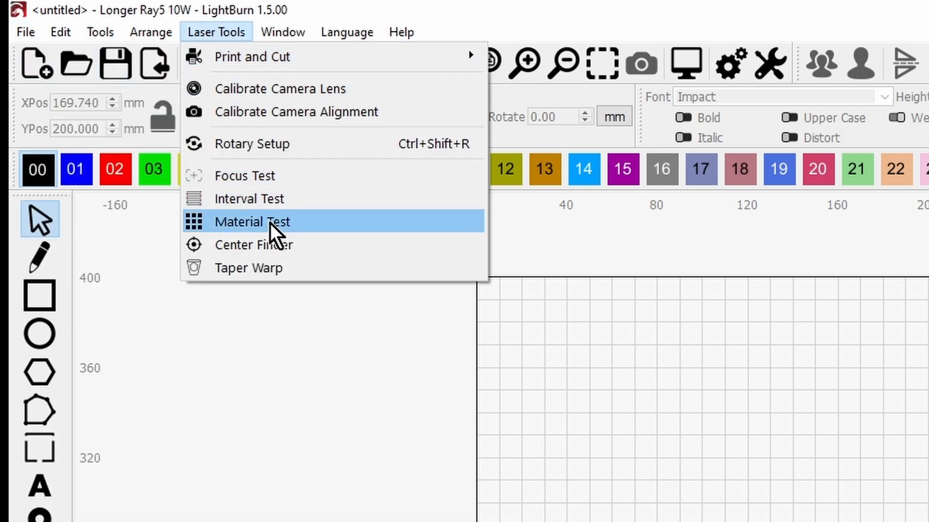
pyautogui.click(252, 223)
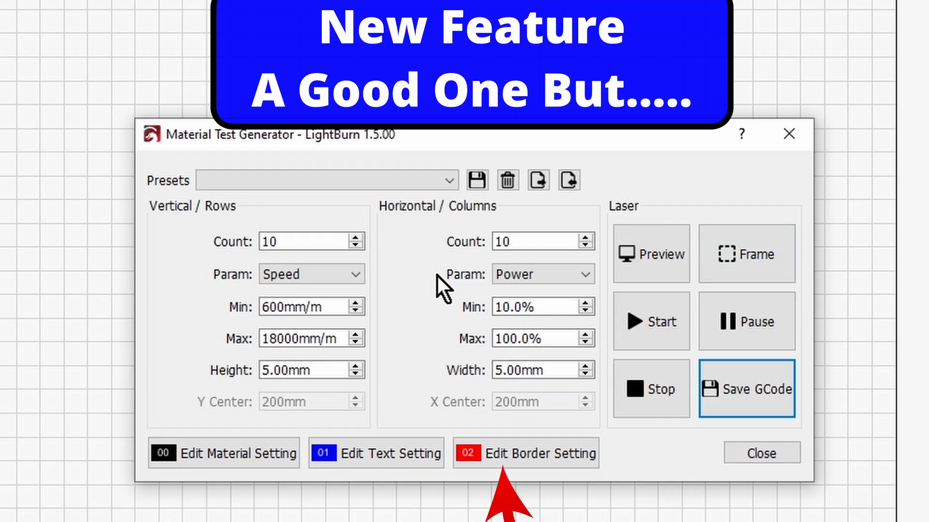
pyautogui.moveTo(423, 201)
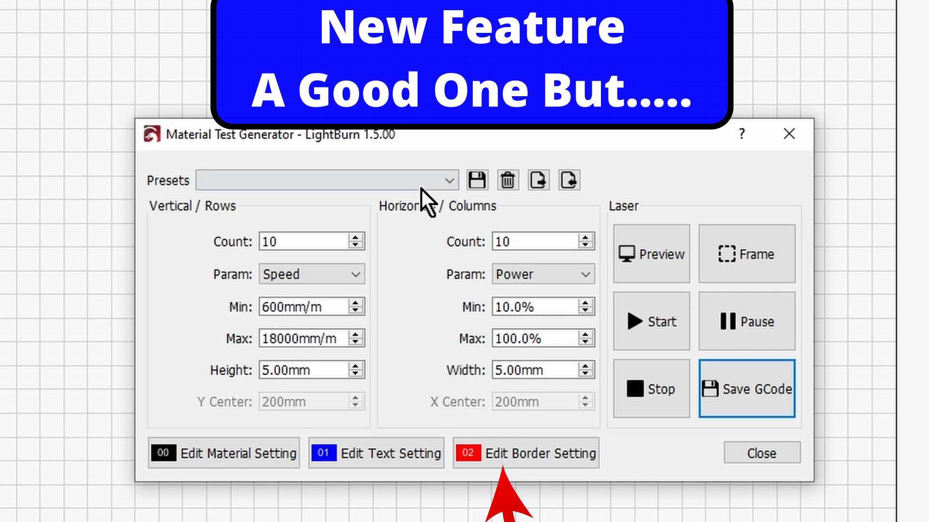
pyautogui.click(447, 180)
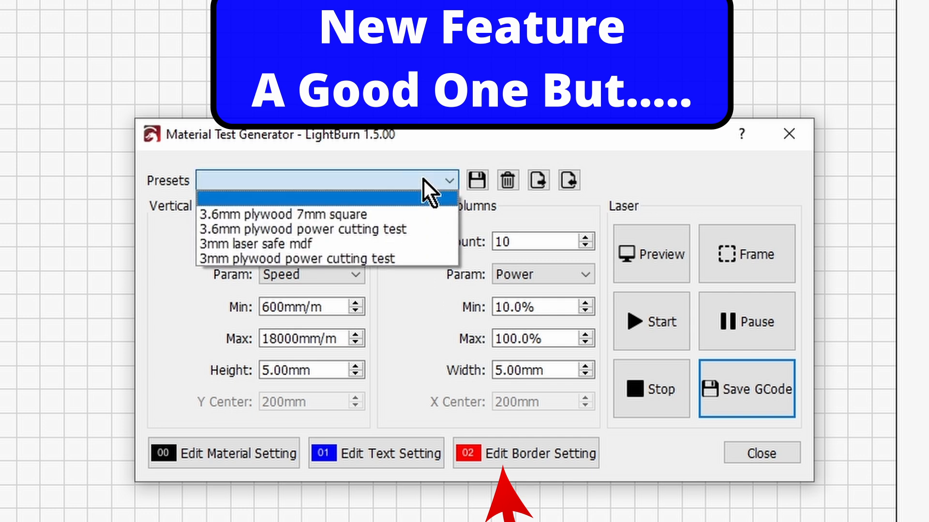
pyautogui.click(447, 180)
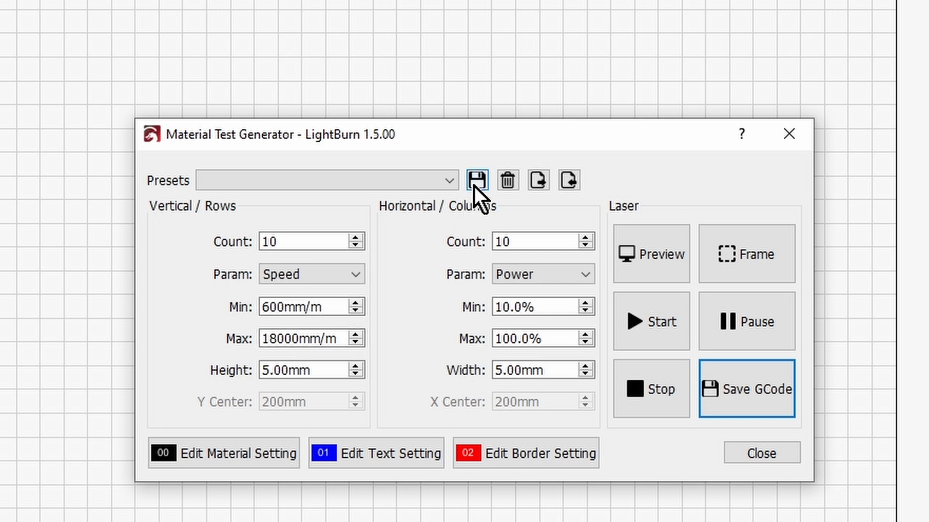
# Save the current test settings as a new preset named 'junk'.
pyautogui.click(476, 181)
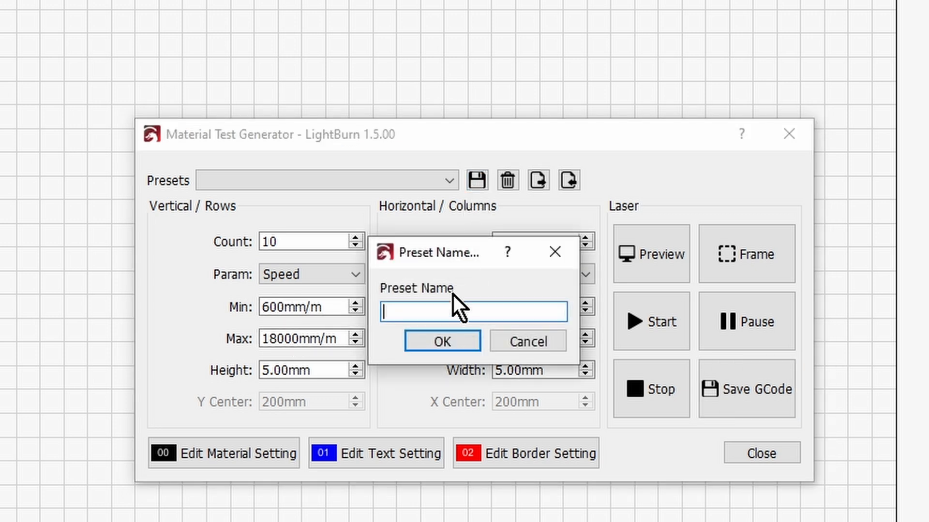
pyautogui.write('junk')
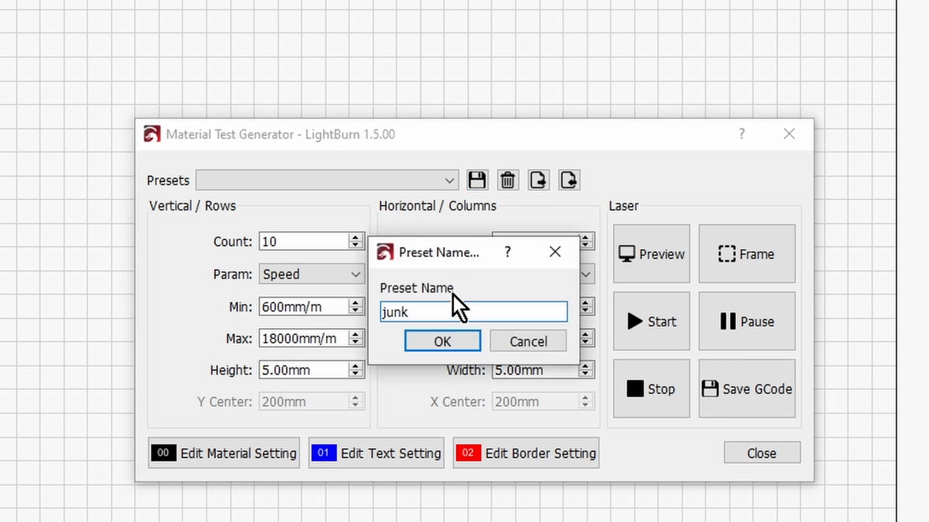
pyautogui.click(442, 340)
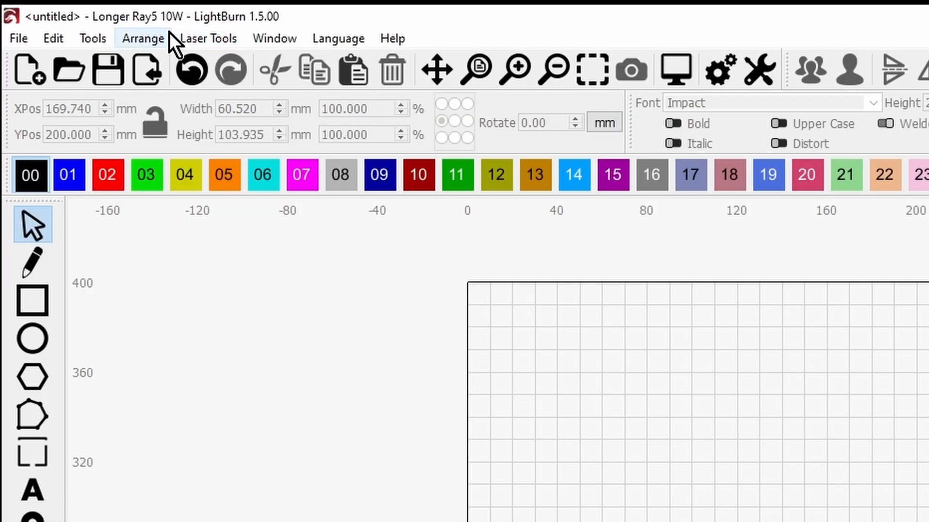
# Reopen the Material Test Generator and load the '3.6mm plywood 7mm square' preset.
pyautogui.click(209, 39)
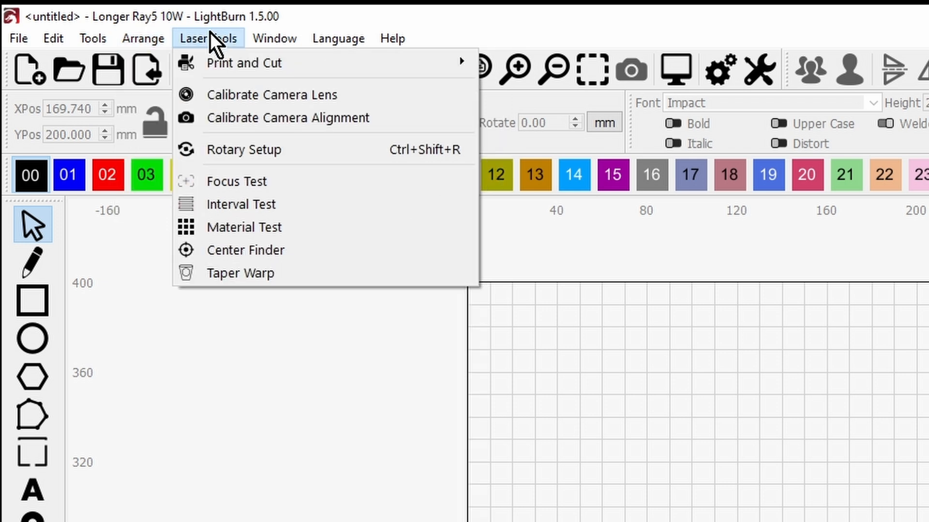
pyautogui.click(245, 226)
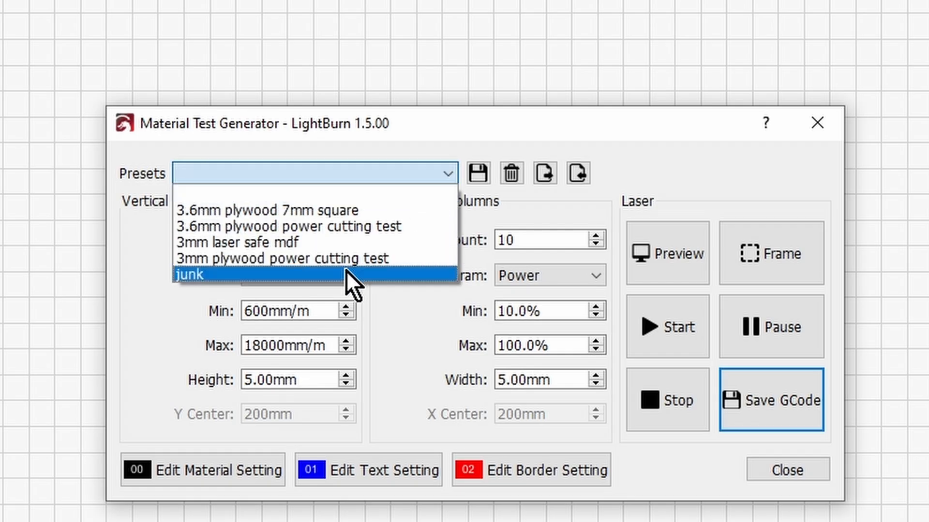
pyautogui.click(187, 275)
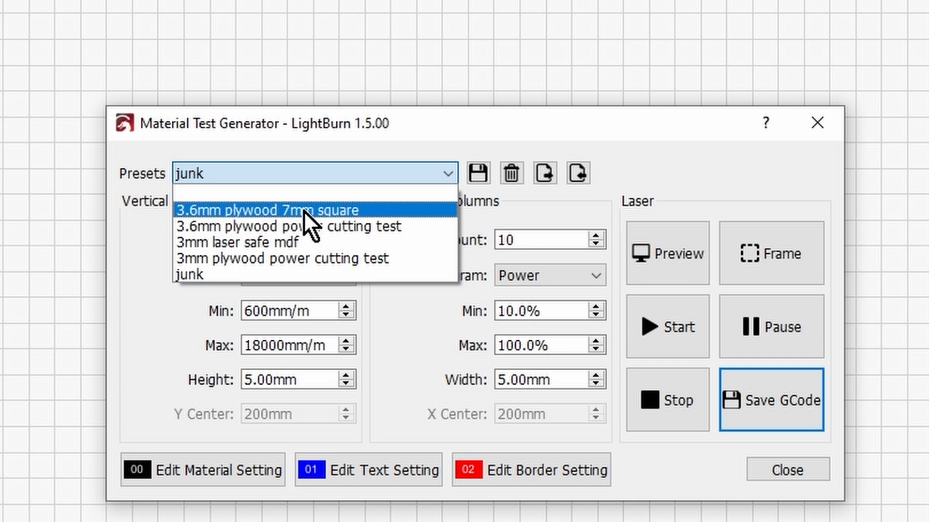
pyautogui.click(269, 209)
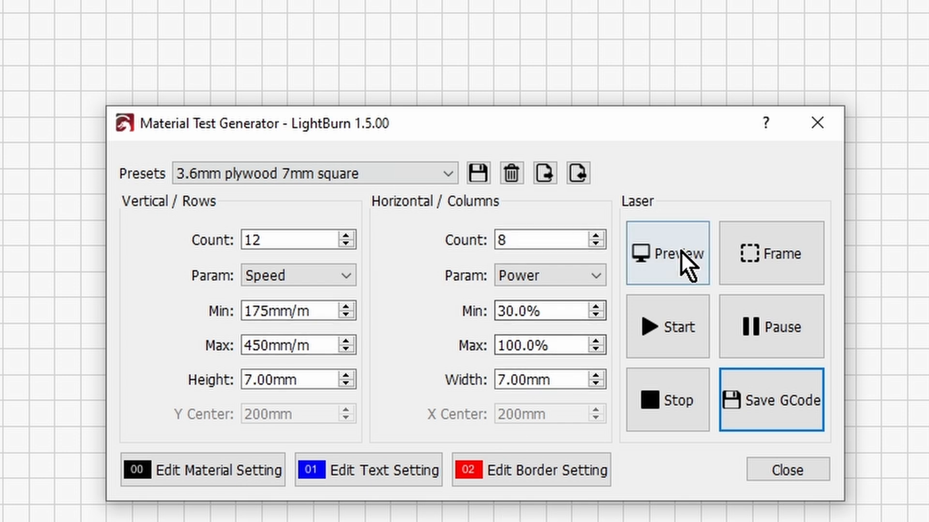
# Preview the 12-by-8 test grid, speeds 175–450 mm/m against power 30–100%.
pyautogui.click(667, 254)
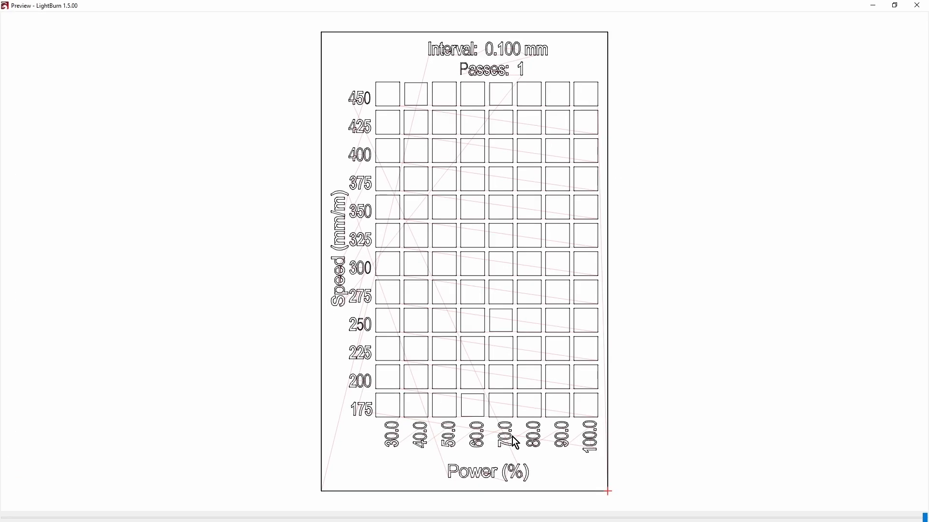
pyautogui.moveTo(390, 450)
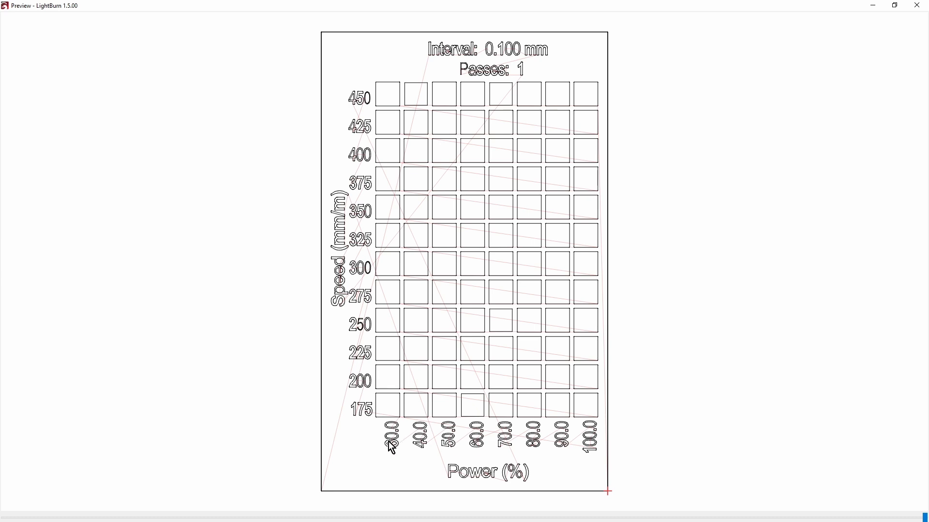
pyautogui.moveTo(595, 453)
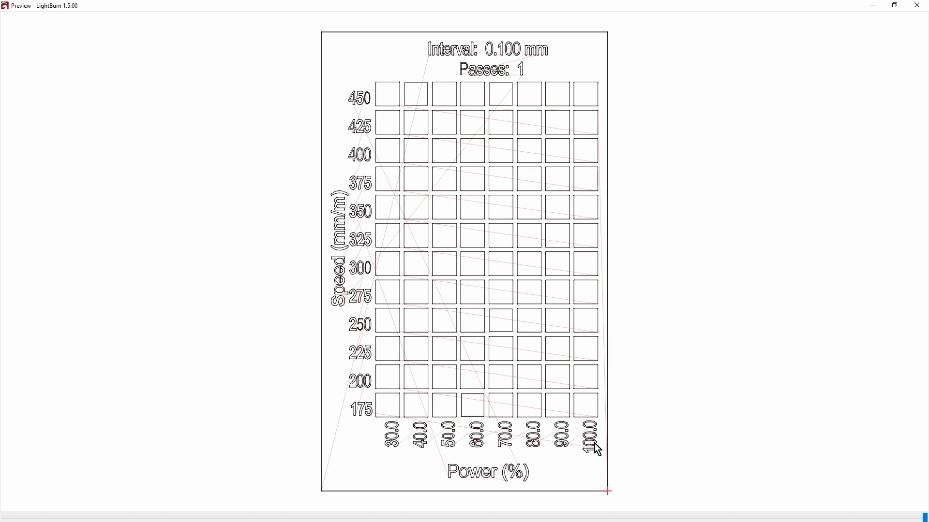
pyautogui.moveTo(367, 412)
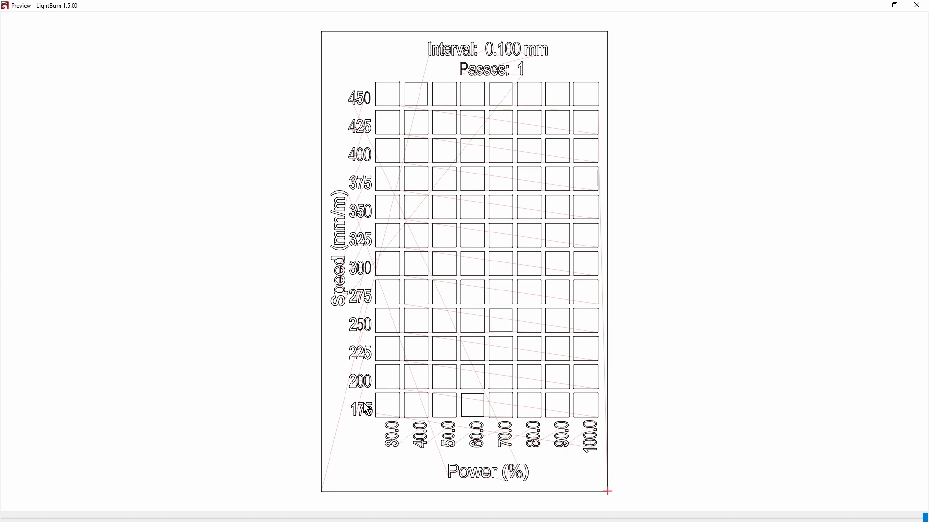
pyautogui.moveTo(362, 89)
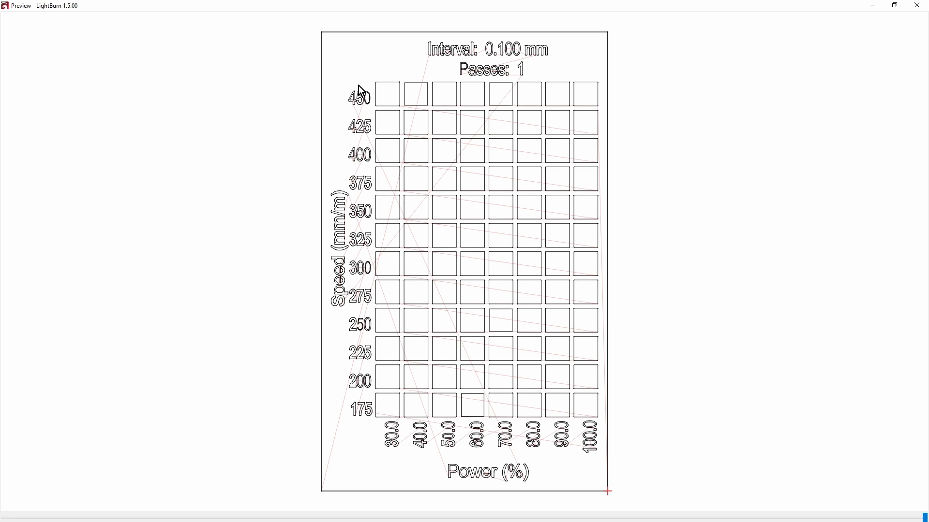
pyautogui.moveTo(362, 89)
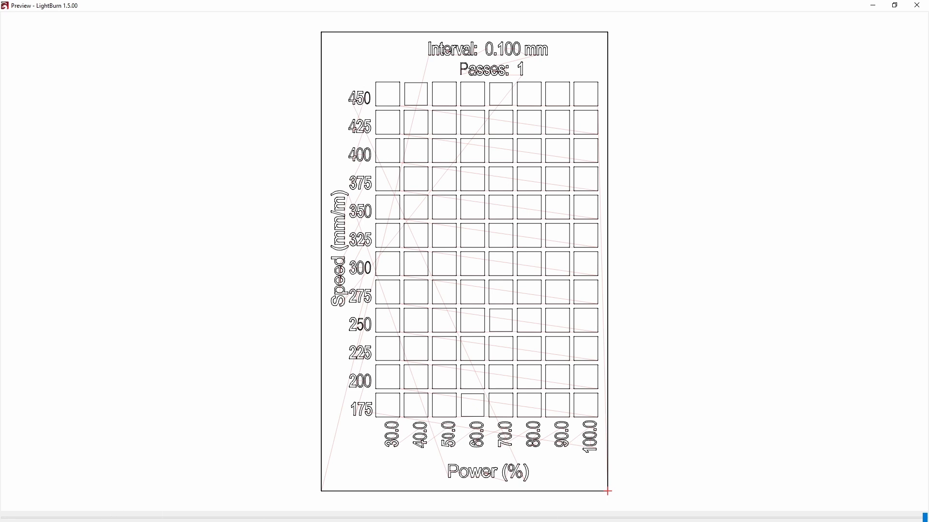
pyautogui.moveTo(102, 515)
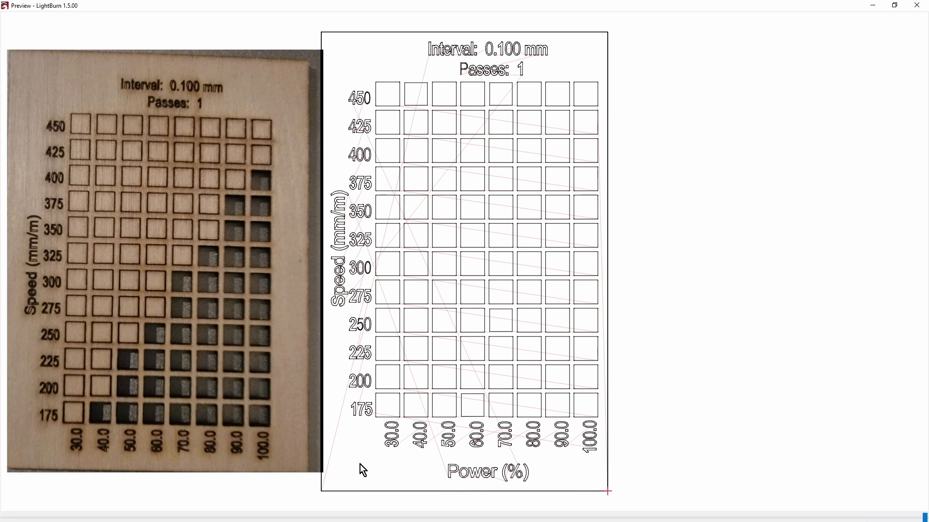
pyautogui.moveTo(619, 474)
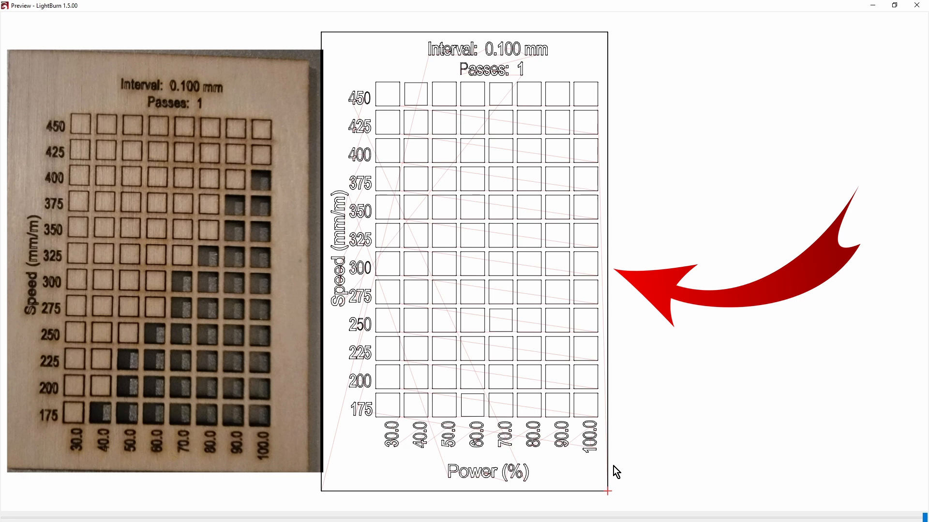
pyautogui.moveTo(544, 411)
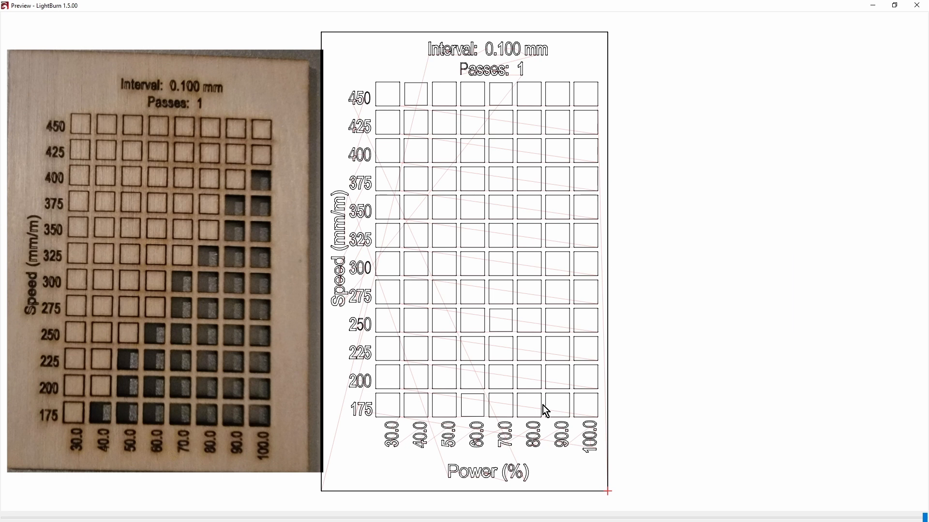
pyautogui.moveTo(410, 434)
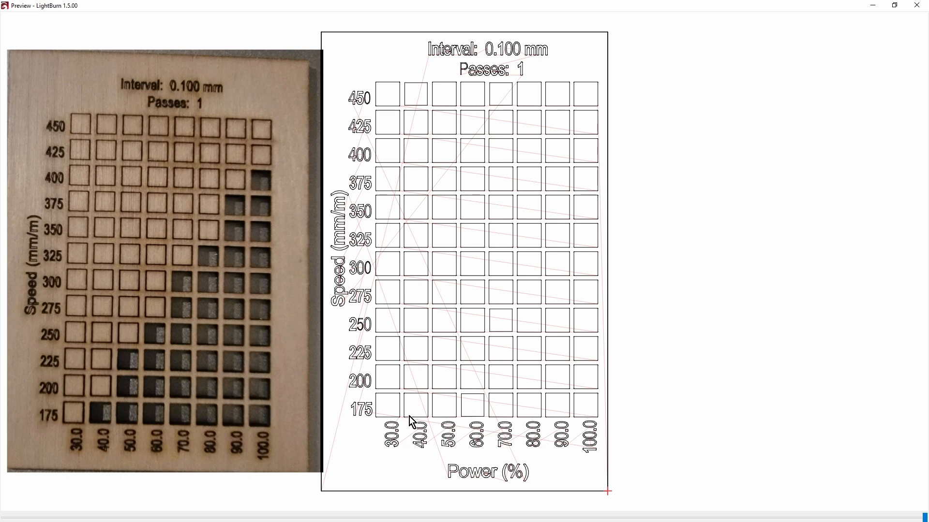
pyautogui.moveTo(471, 207)
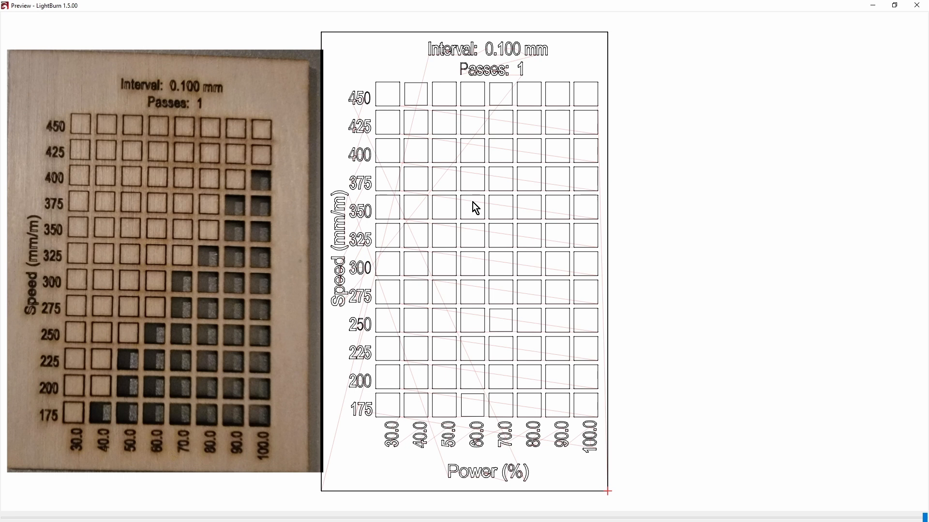
pyautogui.moveTo(506, 141)
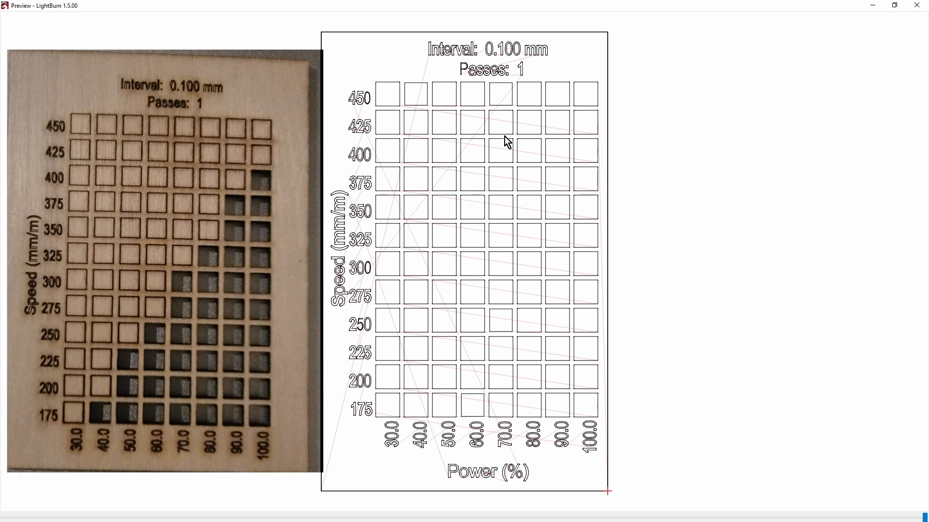
pyautogui.moveTo(484, 124)
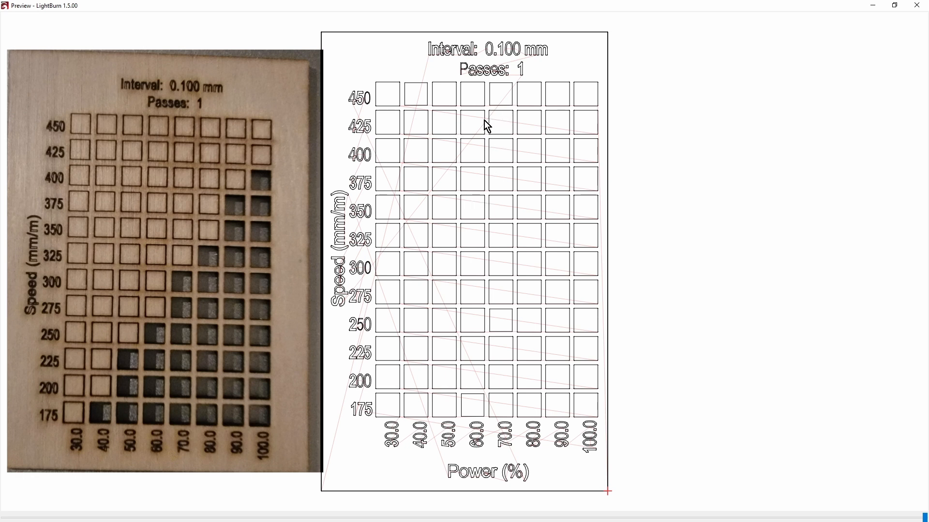
pyautogui.moveTo(502, 140)
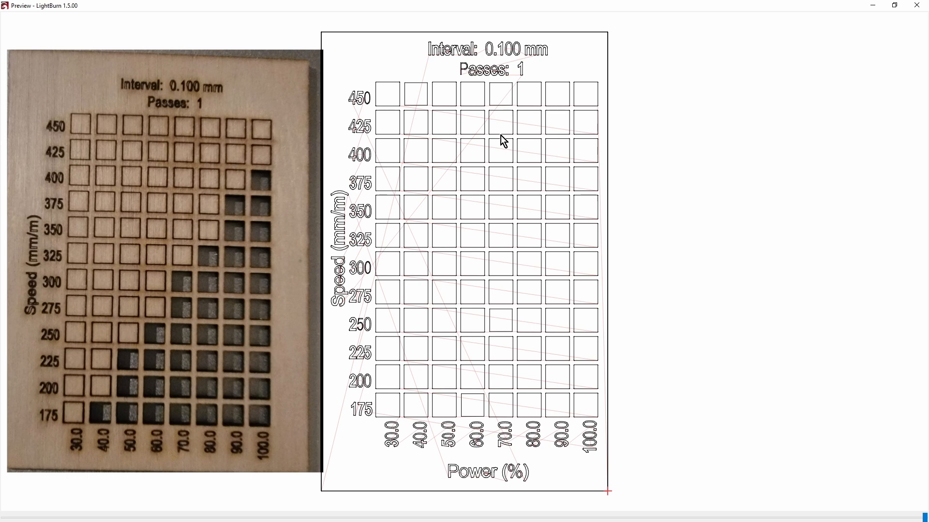
pyautogui.moveTo(681, 326)
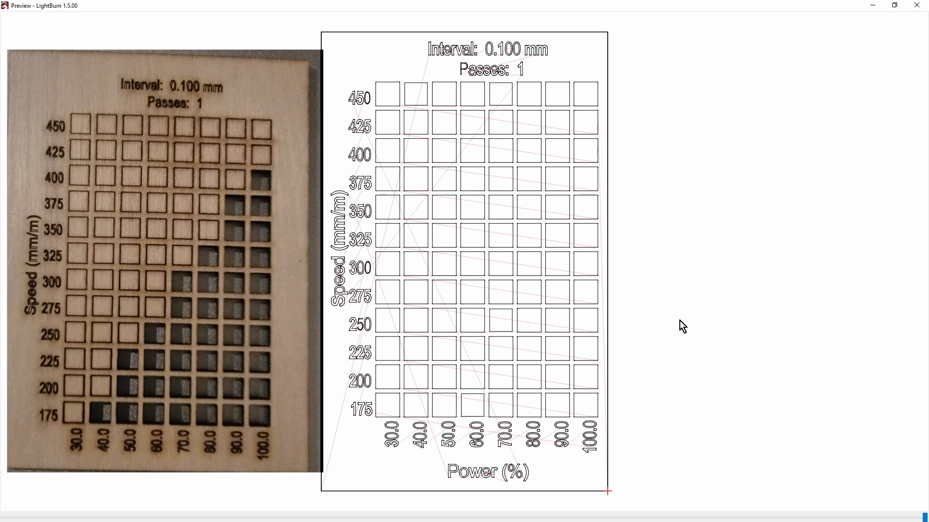
pyautogui.moveTo(815, 364)
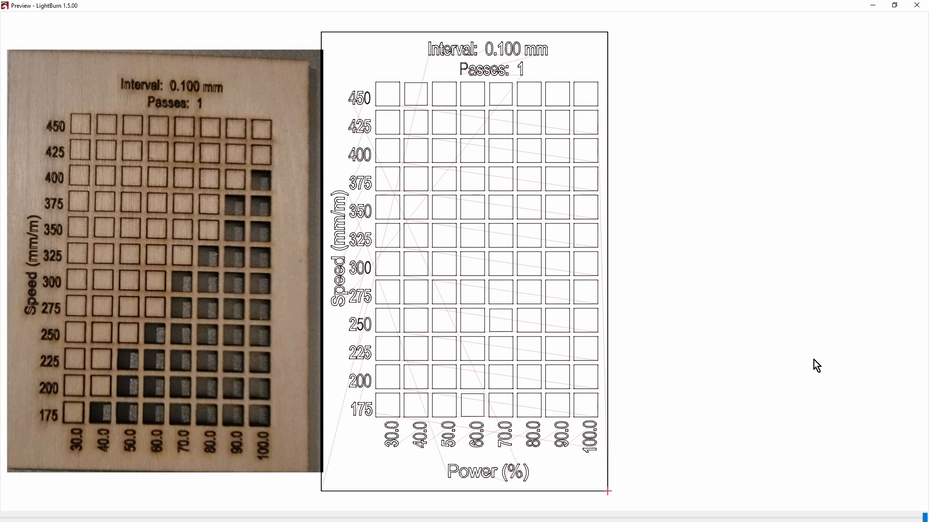
pyautogui.moveTo(397, 418)
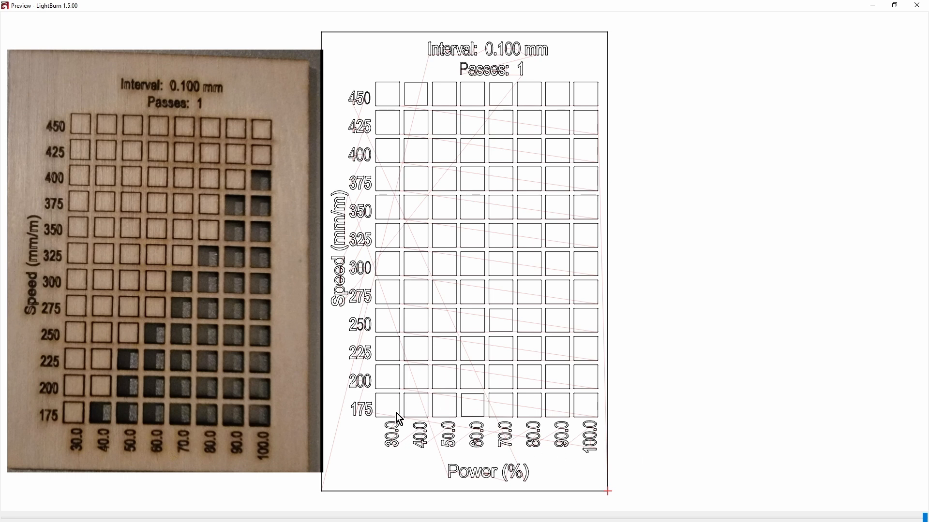
pyautogui.moveTo(532, 369)
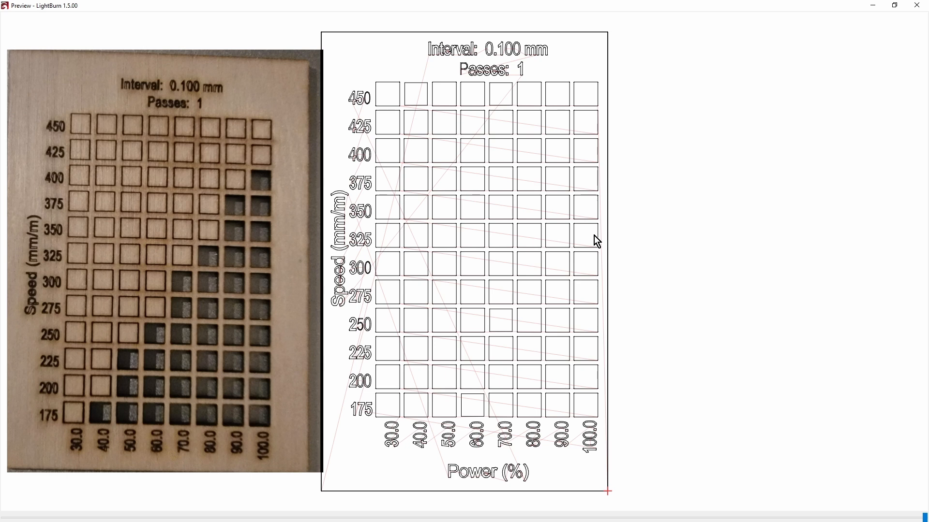
pyautogui.moveTo(511, 33)
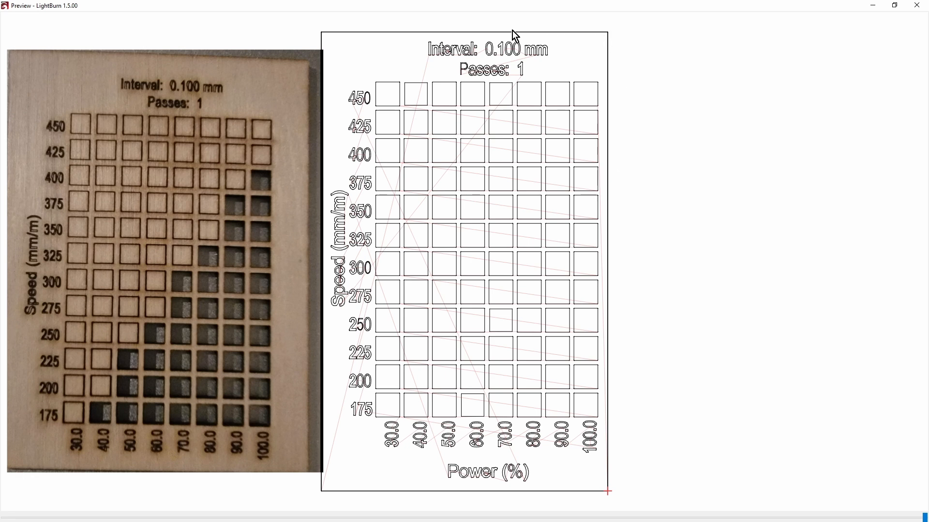
pyautogui.moveTo(534, 520)
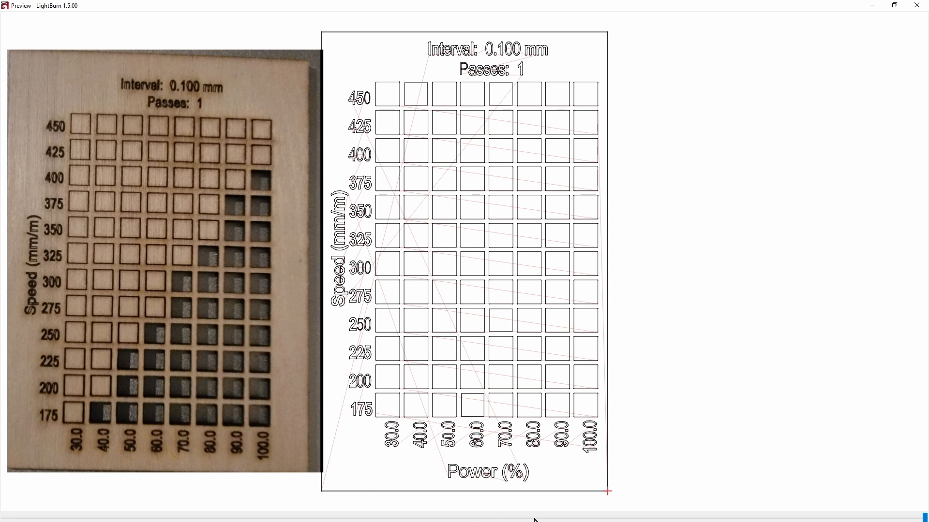
pyautogui.moveTo(373, 30)
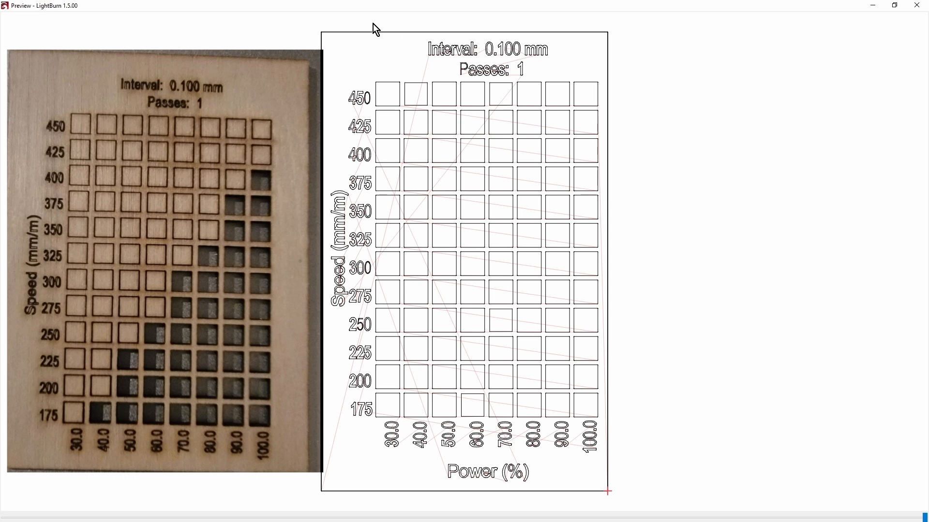
pyautogui.moveTo(501, 310)
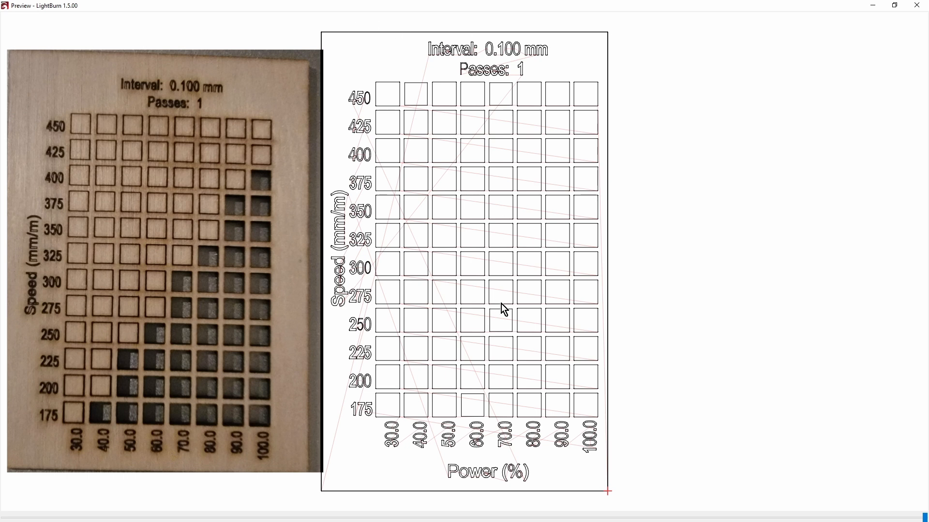
pyautogui.moveTo(536, 366)
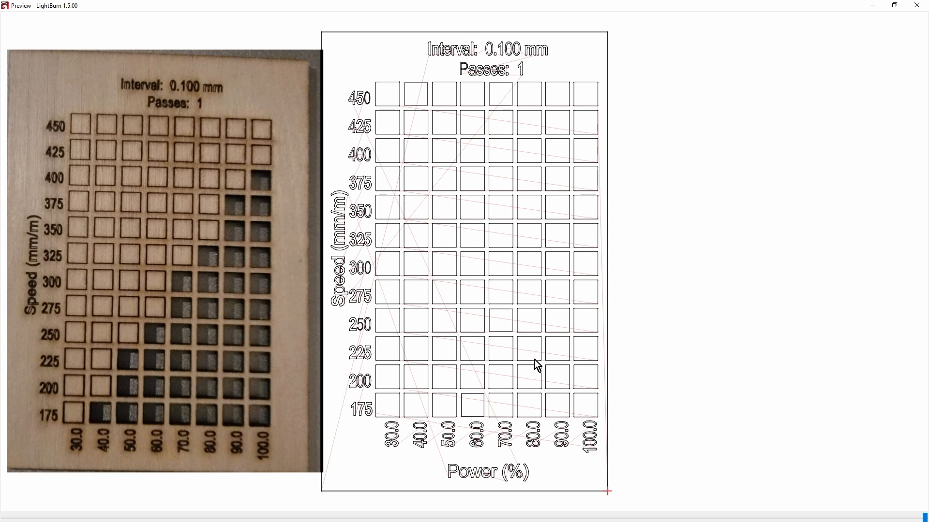
pyautogui.moveTo(699, 511)
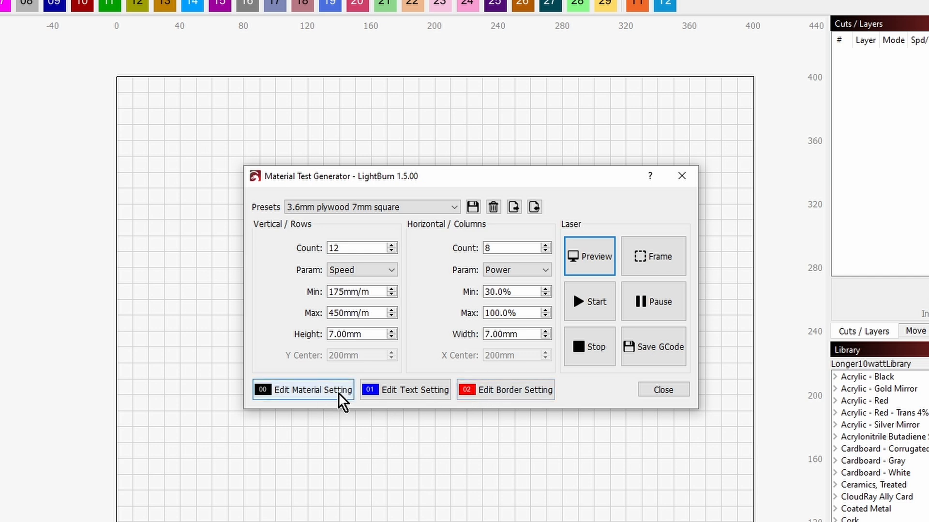
# Close the preview with Ok, returning to the generator with the plywood 12×8 settings.
pyautogui.click(512, 390)
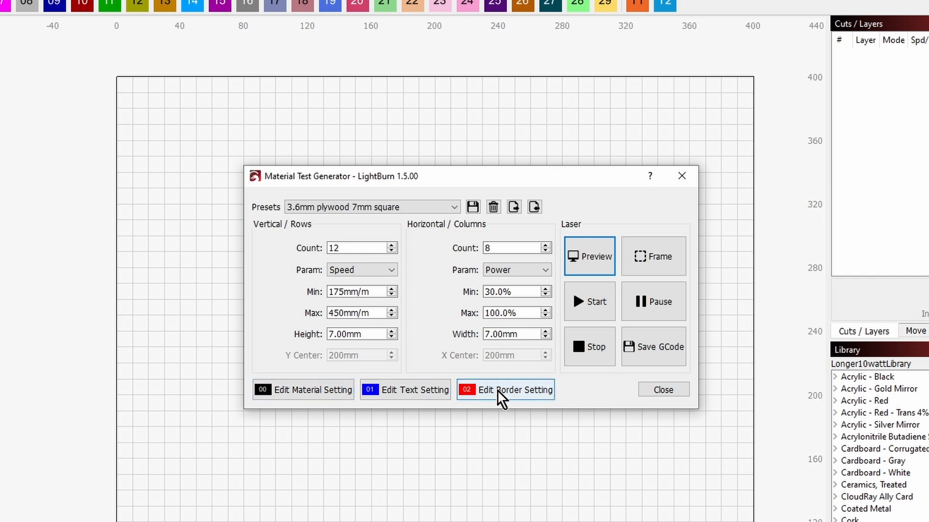
pyautogui.click(513, 390)
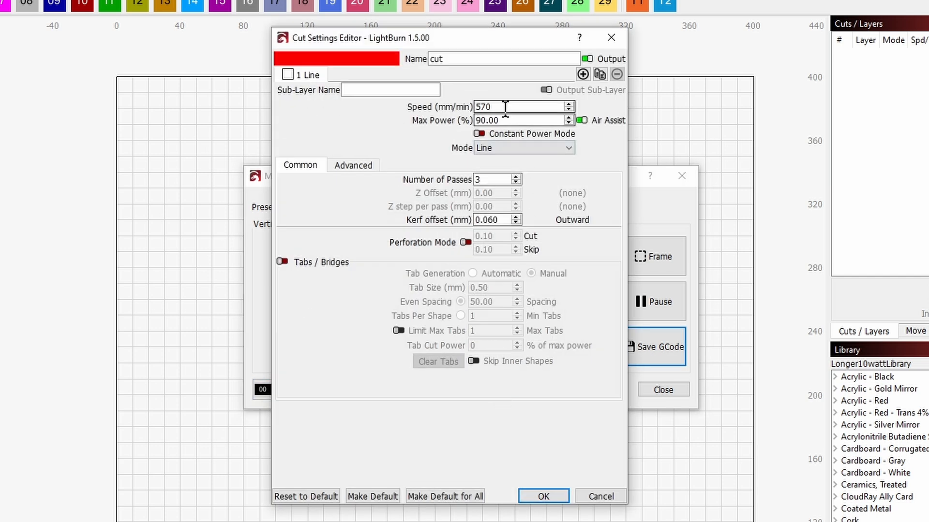
pyautogui.moveTo(507, 107)
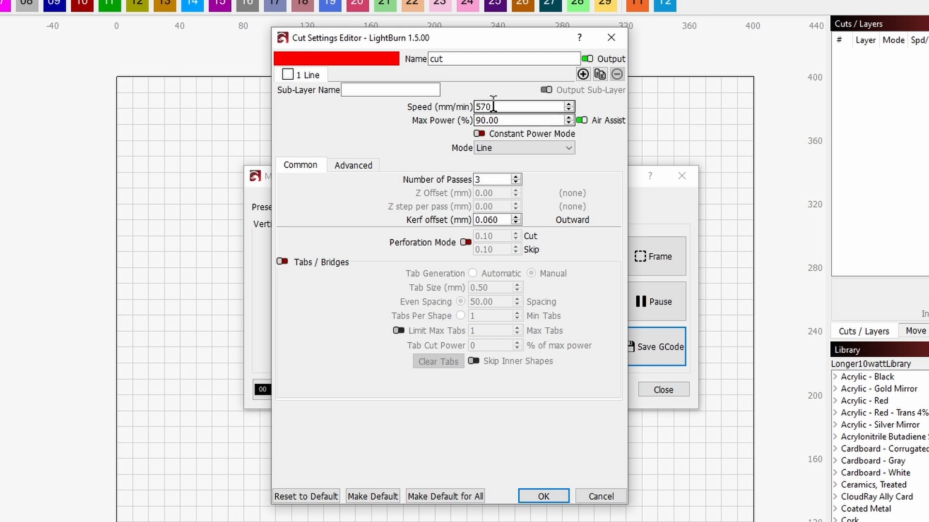
pyautogui.moveTo(496, 107)
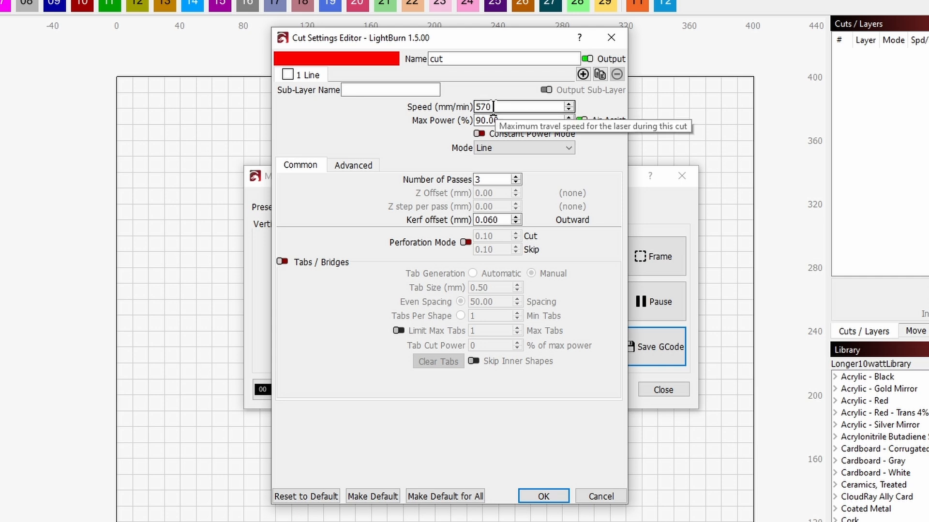
pyautogui.moveTo(513, 125)
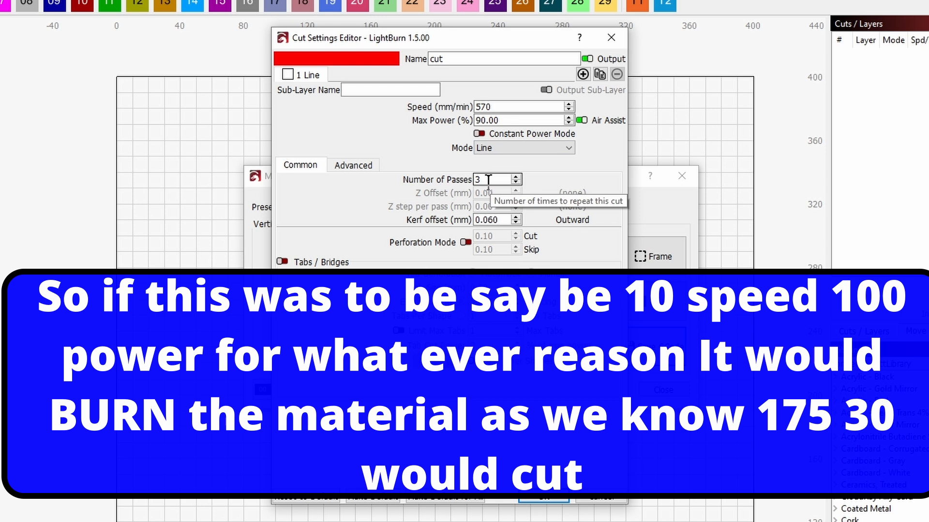
pyautogui.click(520, 107)
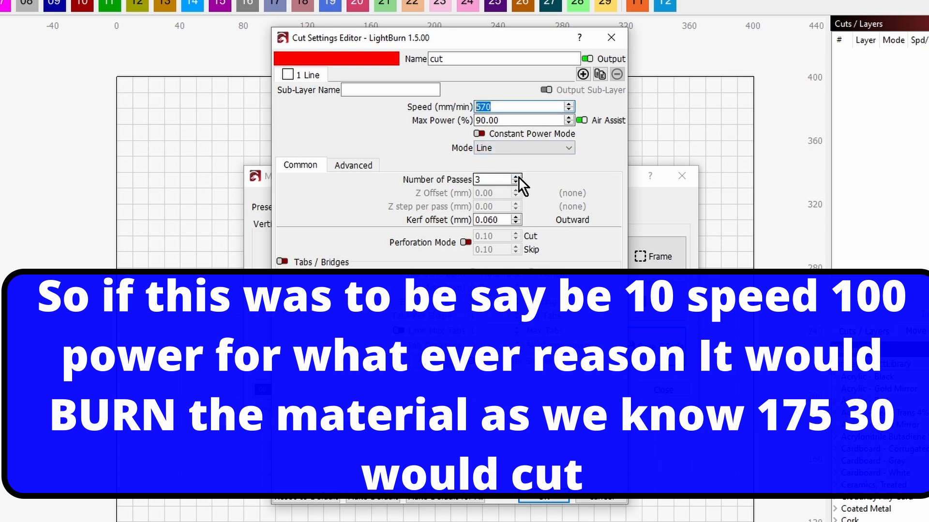
pyautogui.write('100')
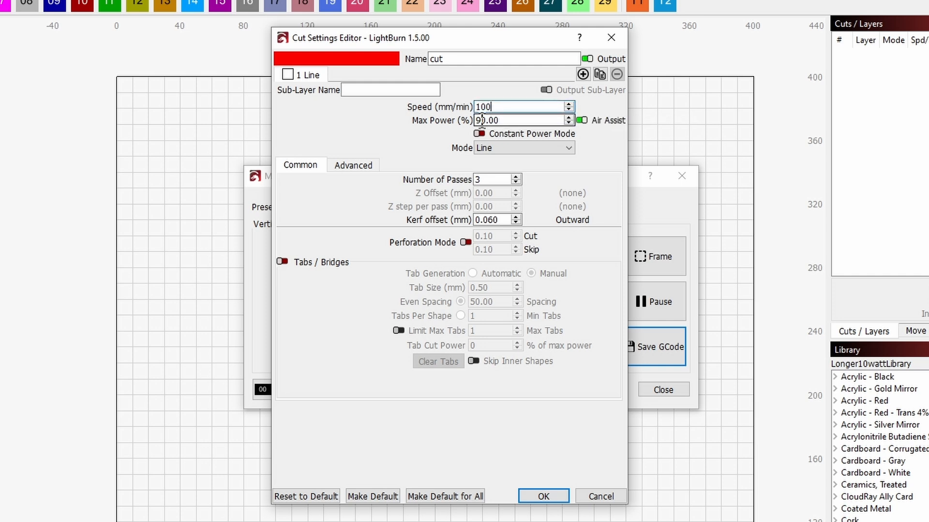
pyautogui.moveTo(494, 180)
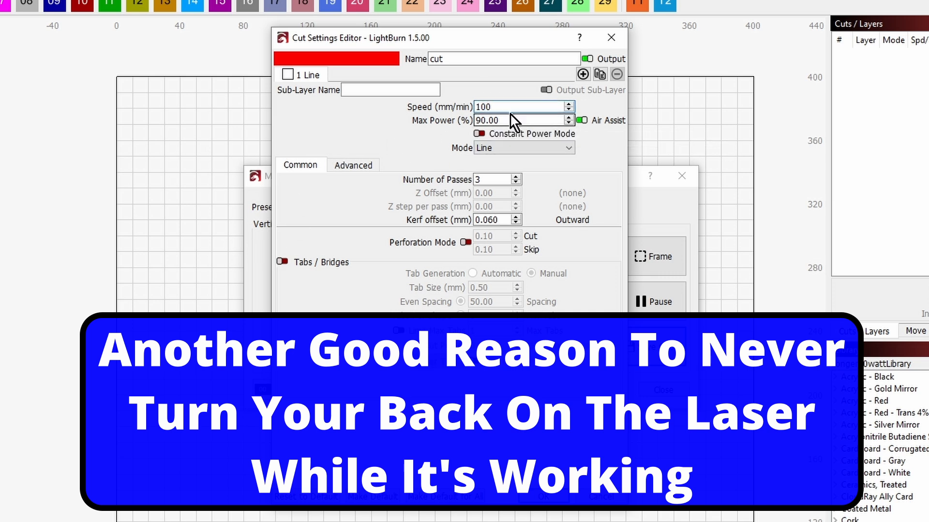
pyautogui.click(514, 107)
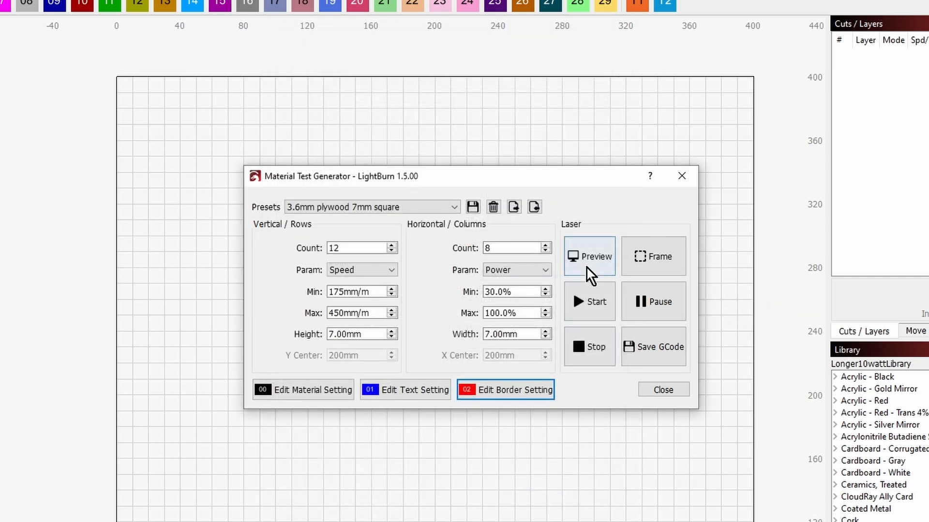
pyautogui.click(589, 256)
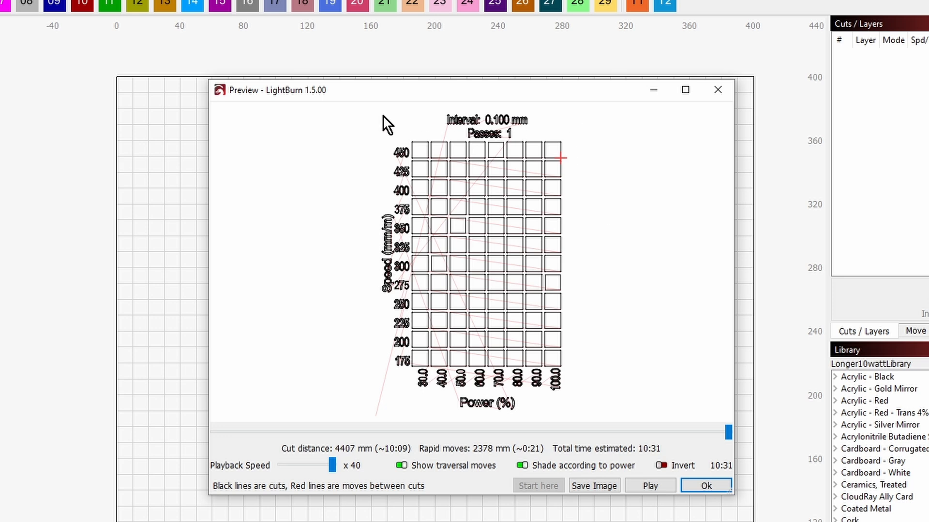
pyautogui.moveTo(409, 137)
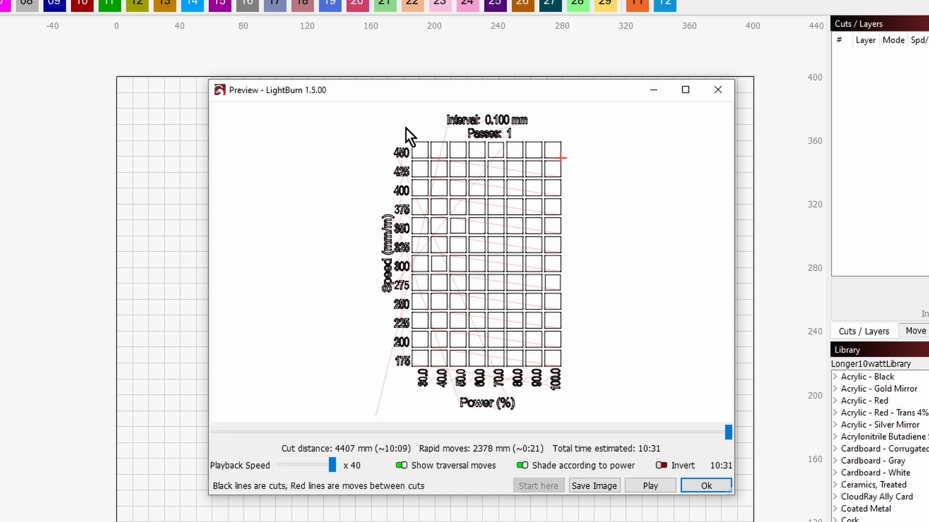
pyautogui.moveTo(476, 179)
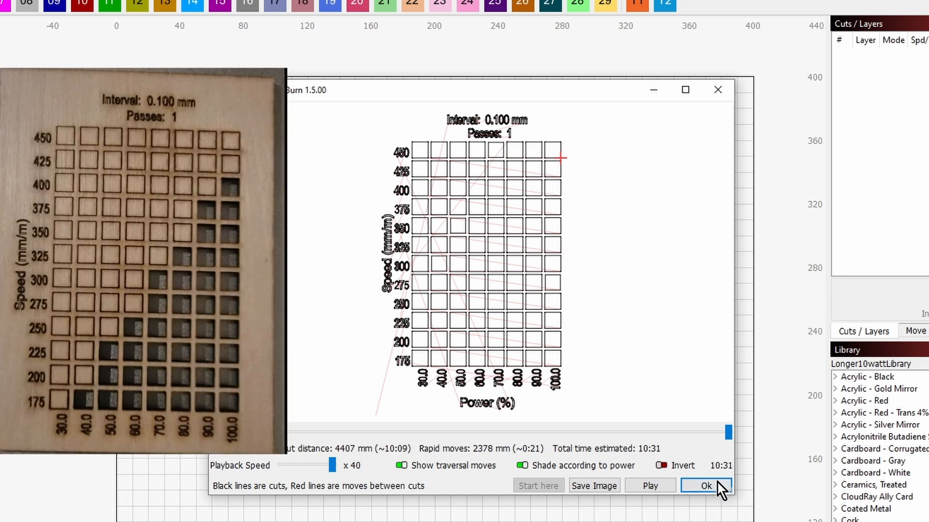
pyautogui.click(708, 486)
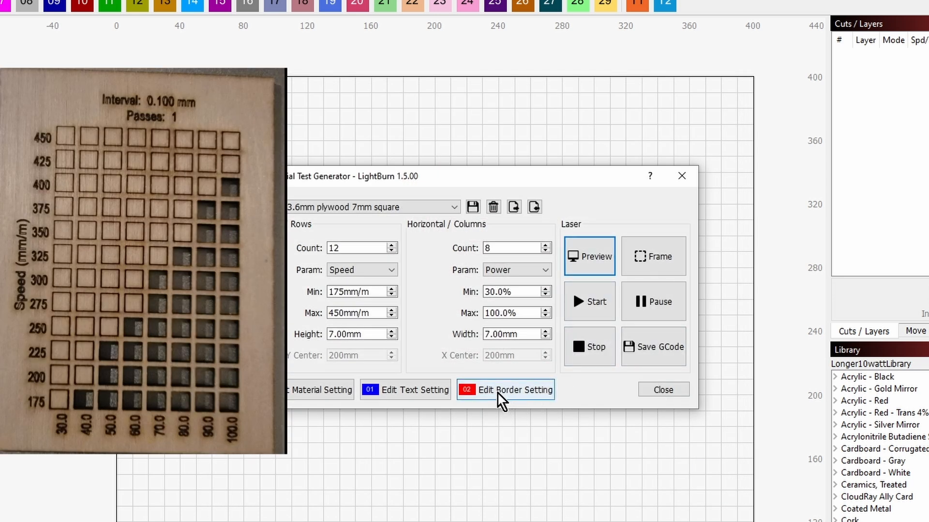
# In the border layer's cut settings (570 mm/min, 90%, 3 passes), switch Output off and confirm.
pyautogui.click(515, 390)
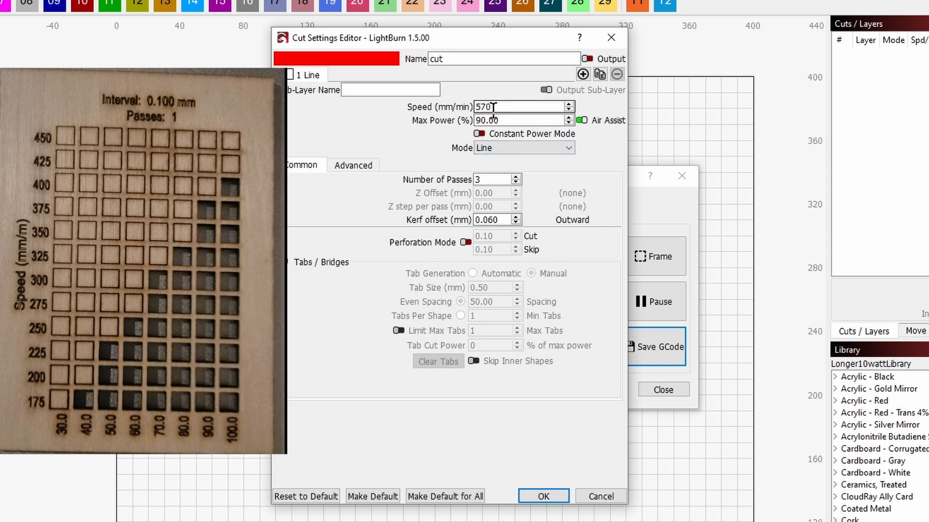
pyautogui.moveTo(514, 107)
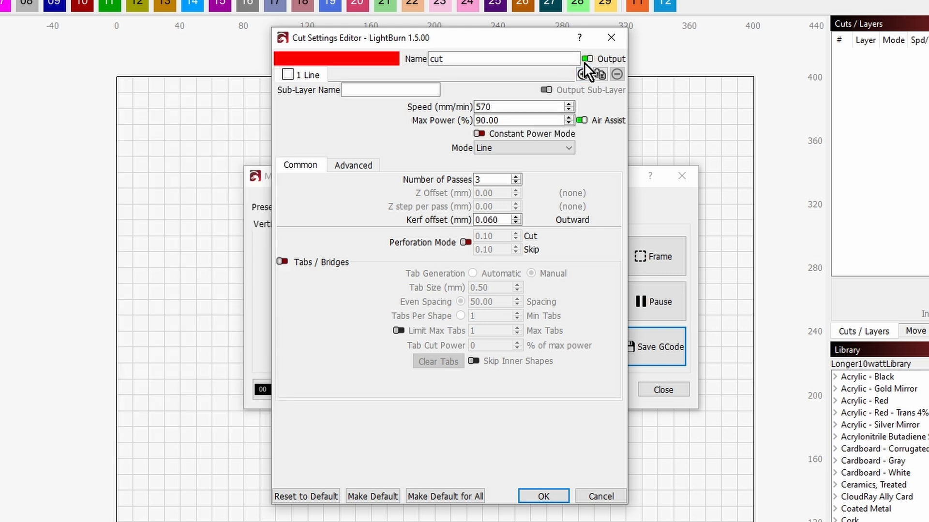
pyautogui.moveTo(589, 62)
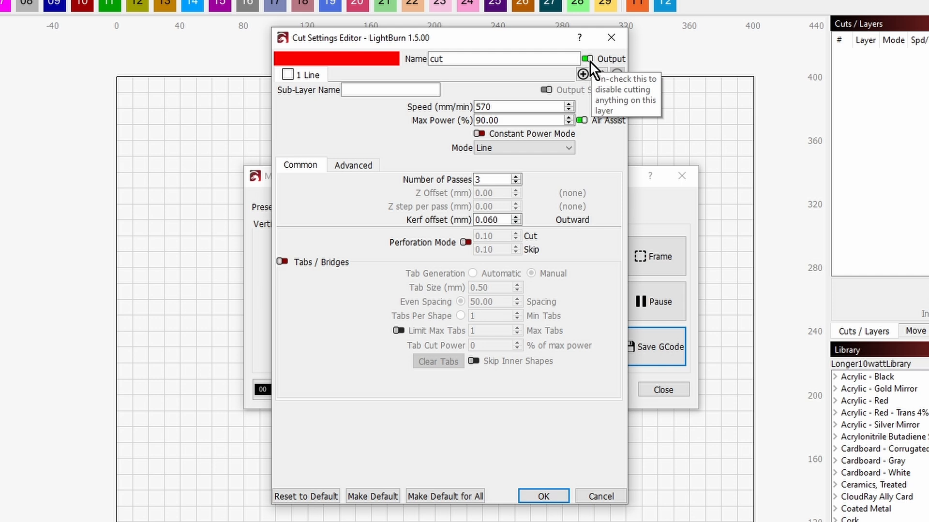
pyautogui.moveTo(592, 72)
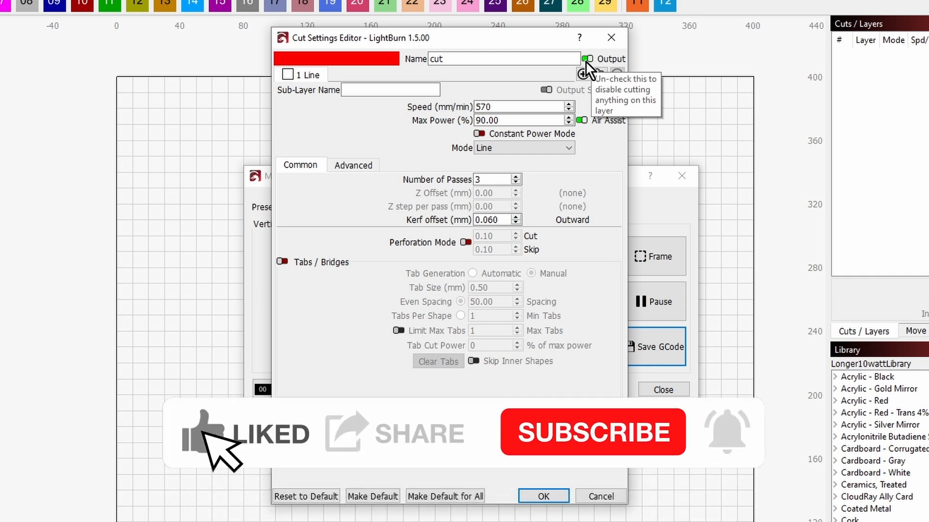
pyautogui.moveTo(431, 465)
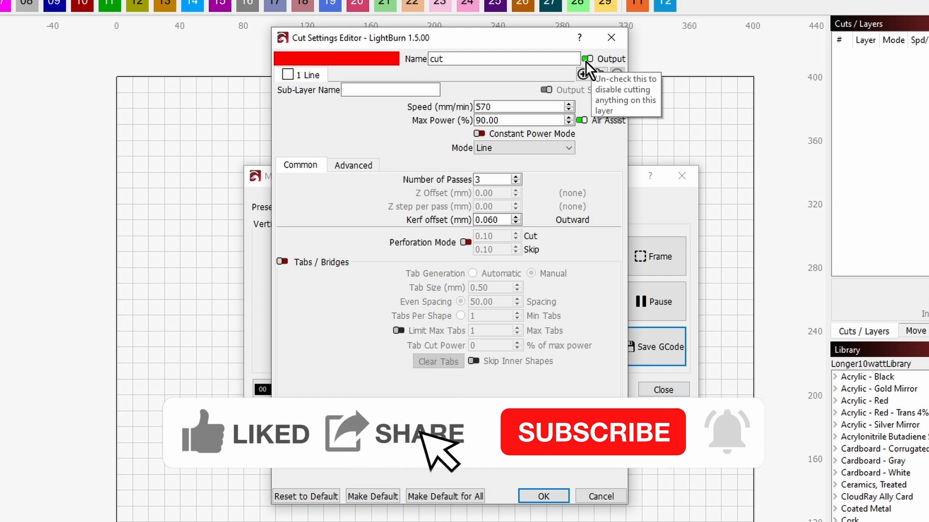
pyautogui.click(593, 431)
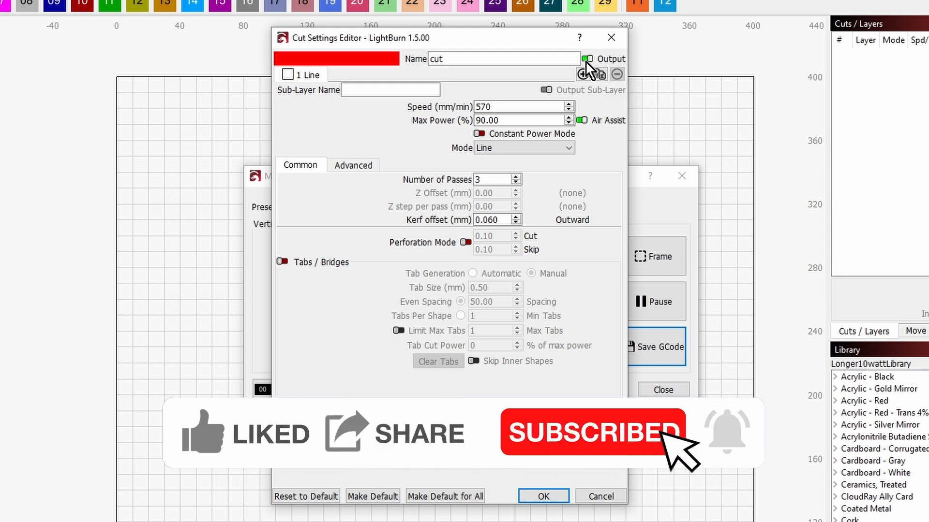
pyautogui.click(543, 495)
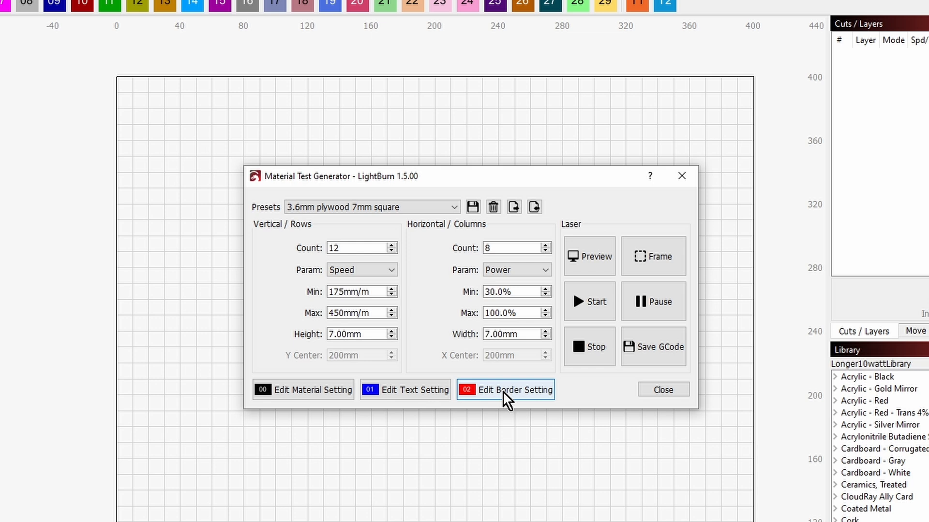
pyautogui.click(516, 389)
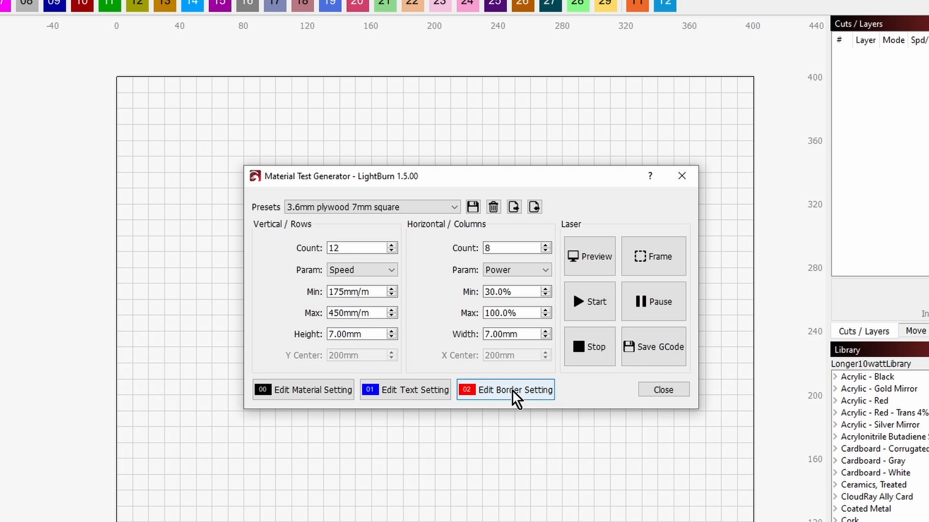
# Verify the border layer's Output is off, then preview the grid without its outer cut border.
pyautogui.click(513, 390)
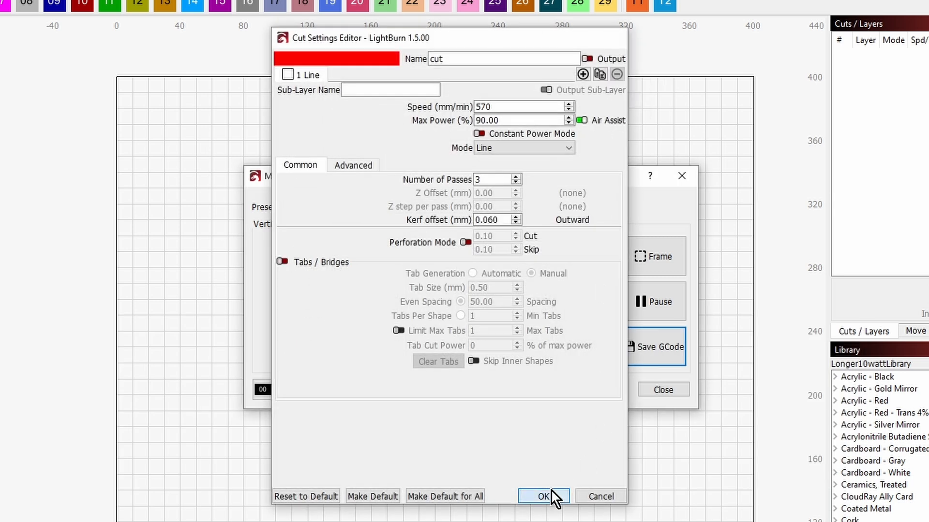
pyautogui.click(543, 496)
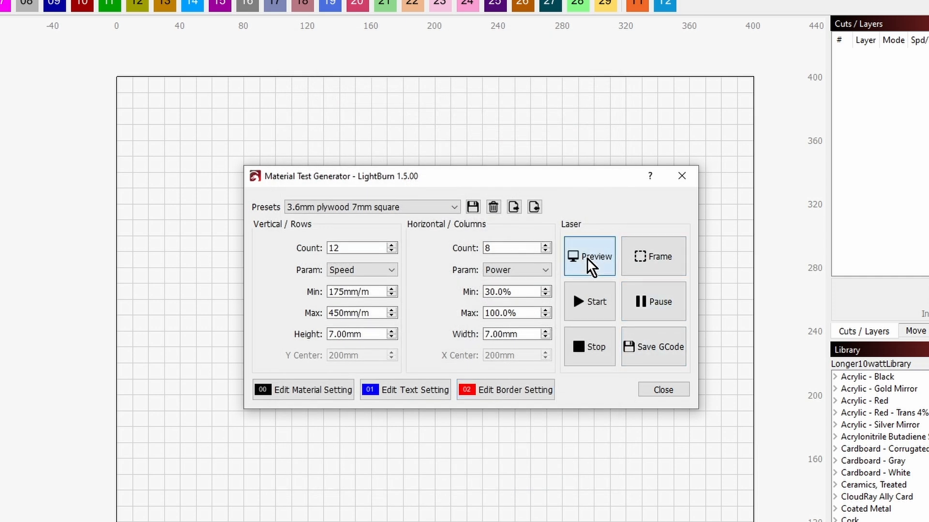
pyautogui.click(589, 256)
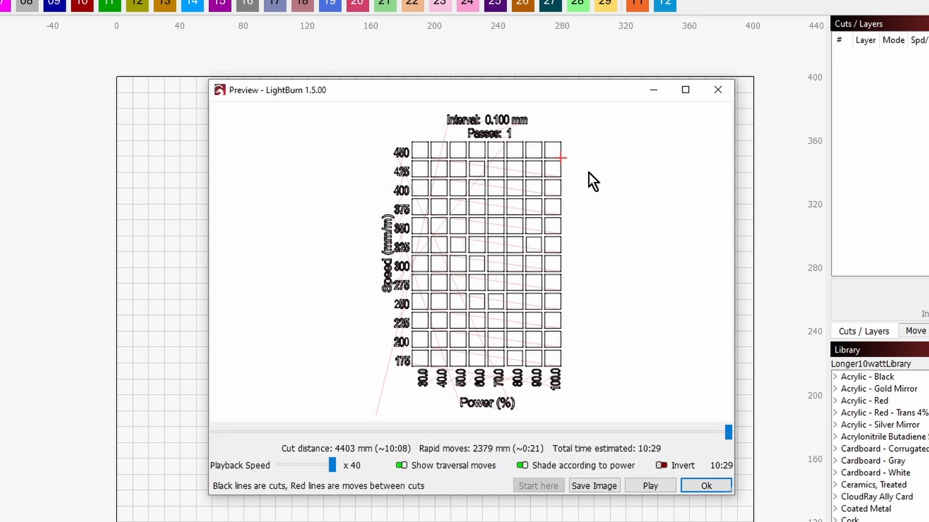